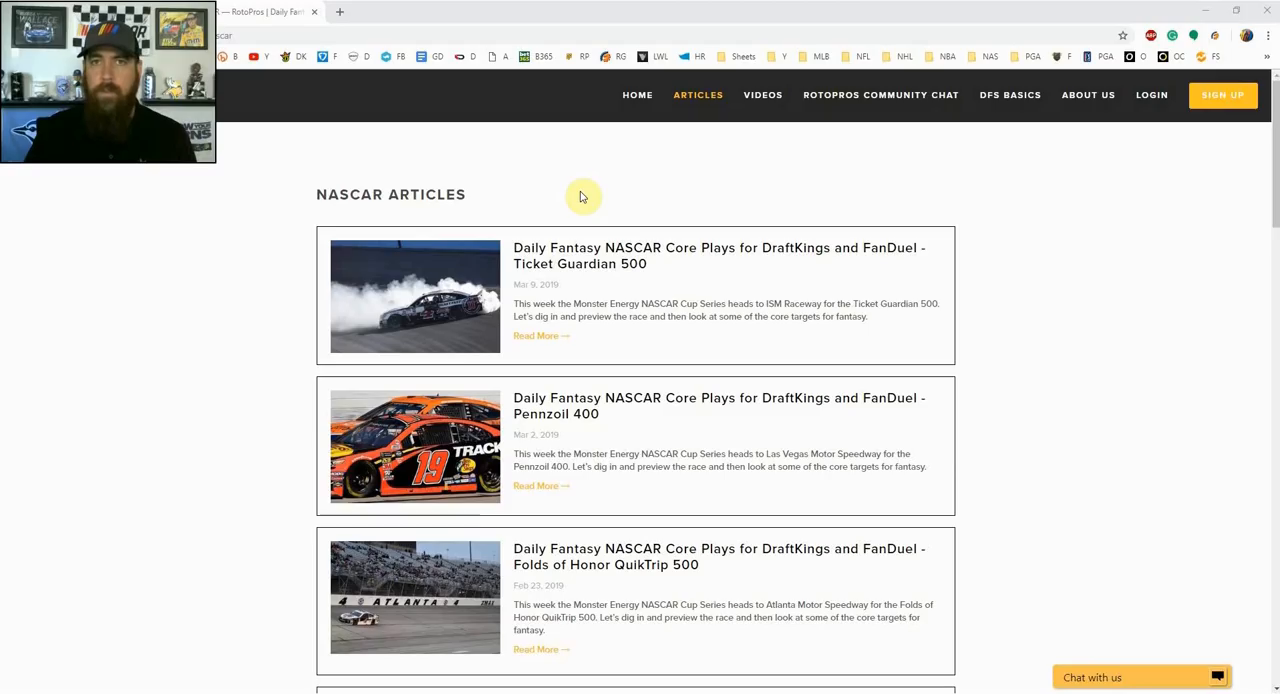
mouse_move(598, 194)
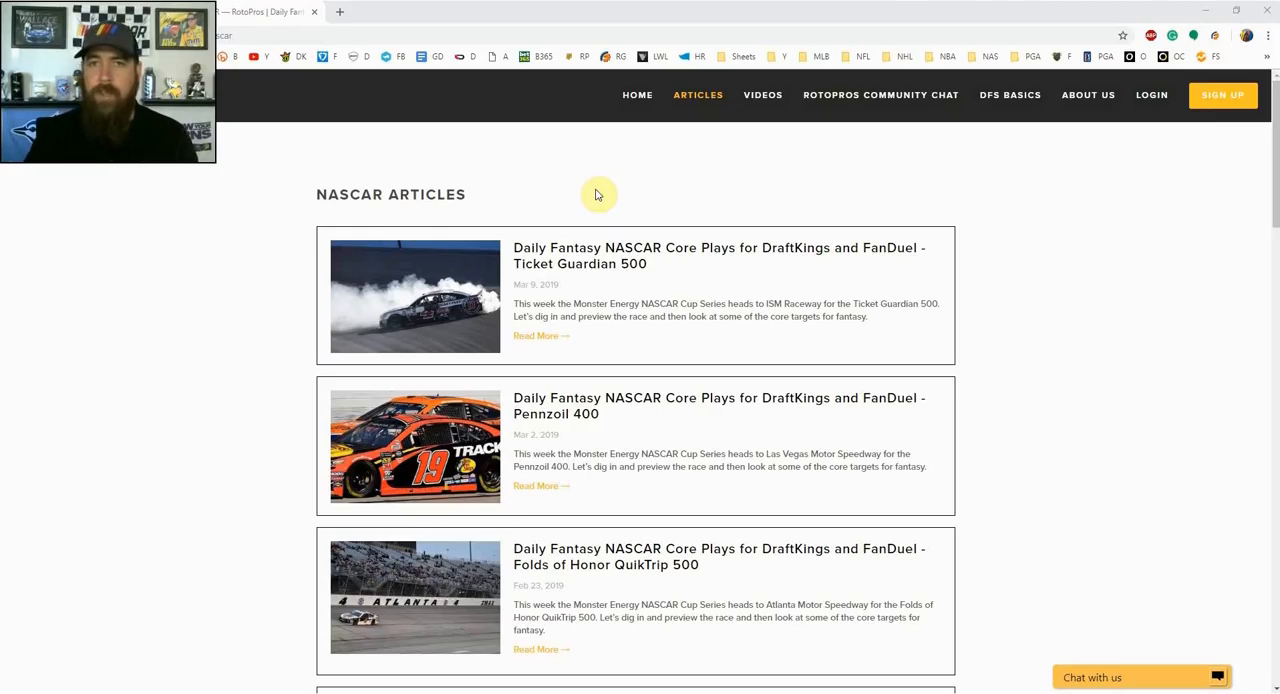
mouse_move(675, 173)
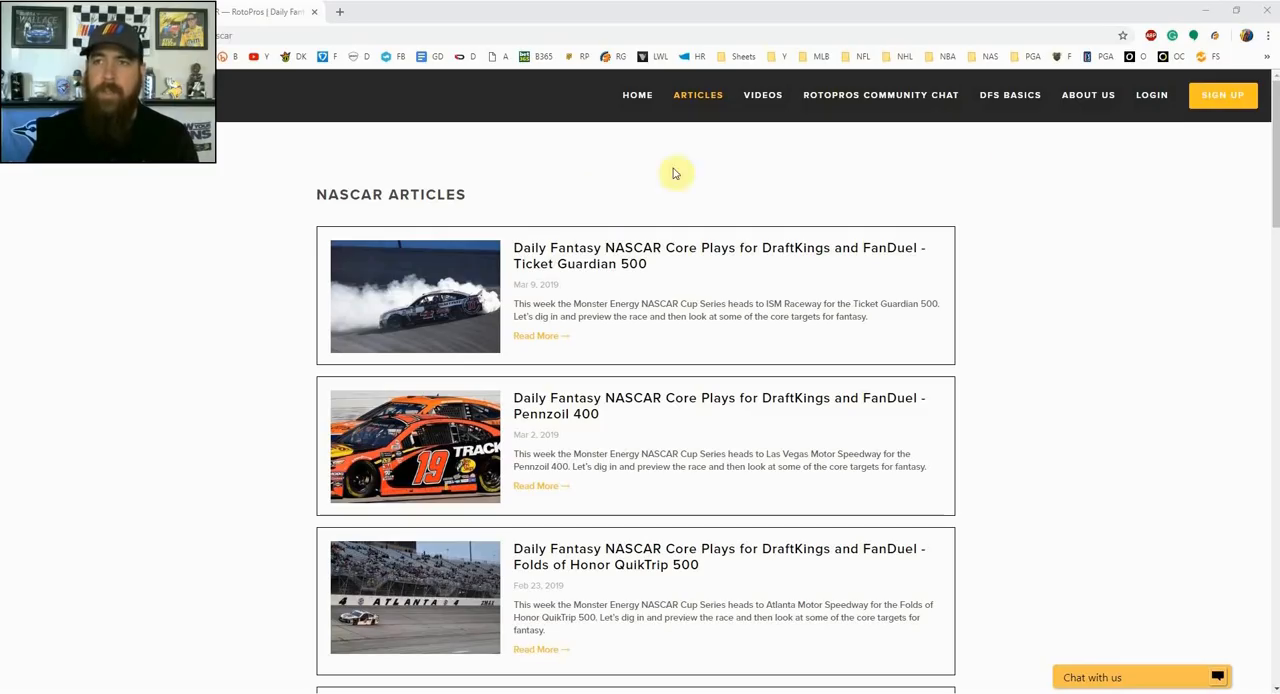
mouse_move(1012, 160)
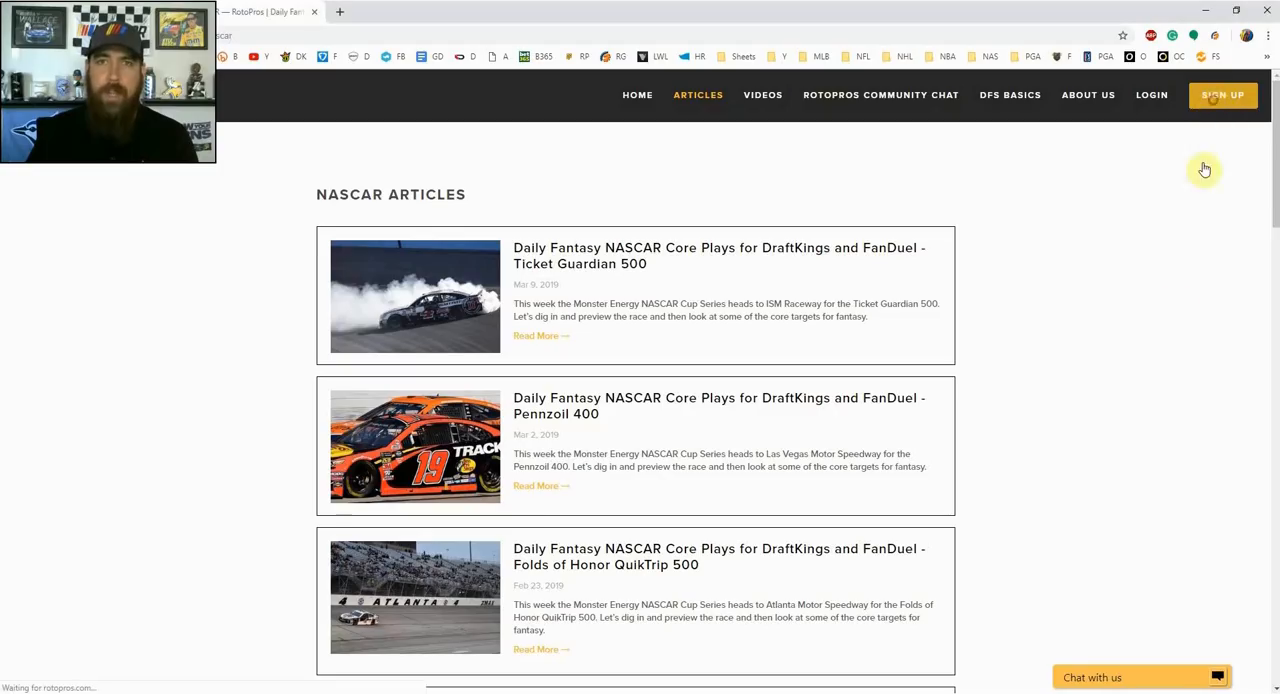
Step: Bring up the RotoPros sign-up page showing the weekly, monthly and yearly plans
left_click(1222, 95)
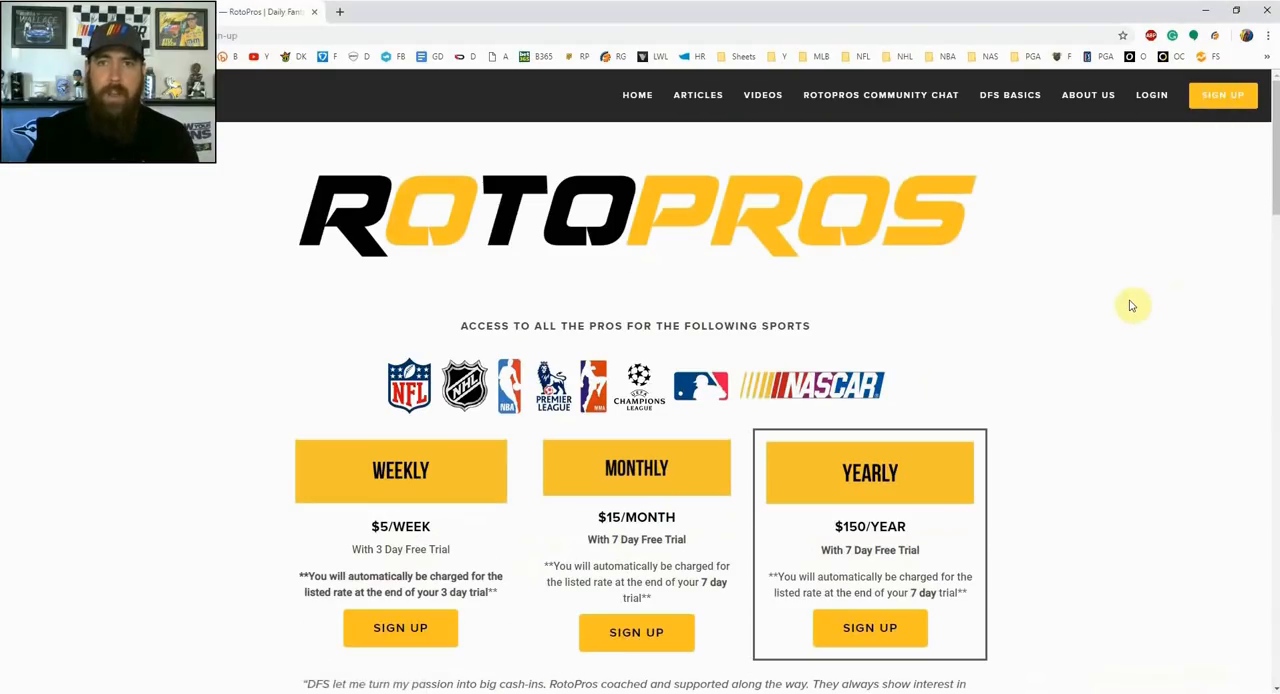
scroll("down", 3)
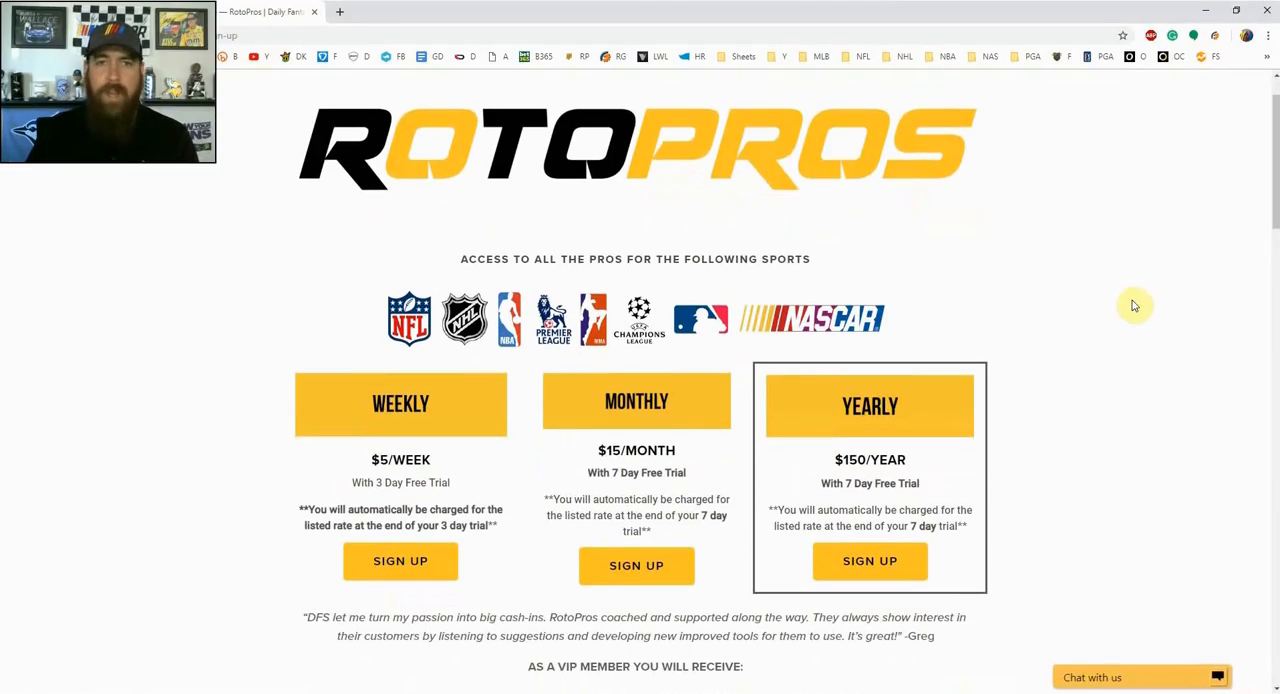
mouse_move(294, 356)
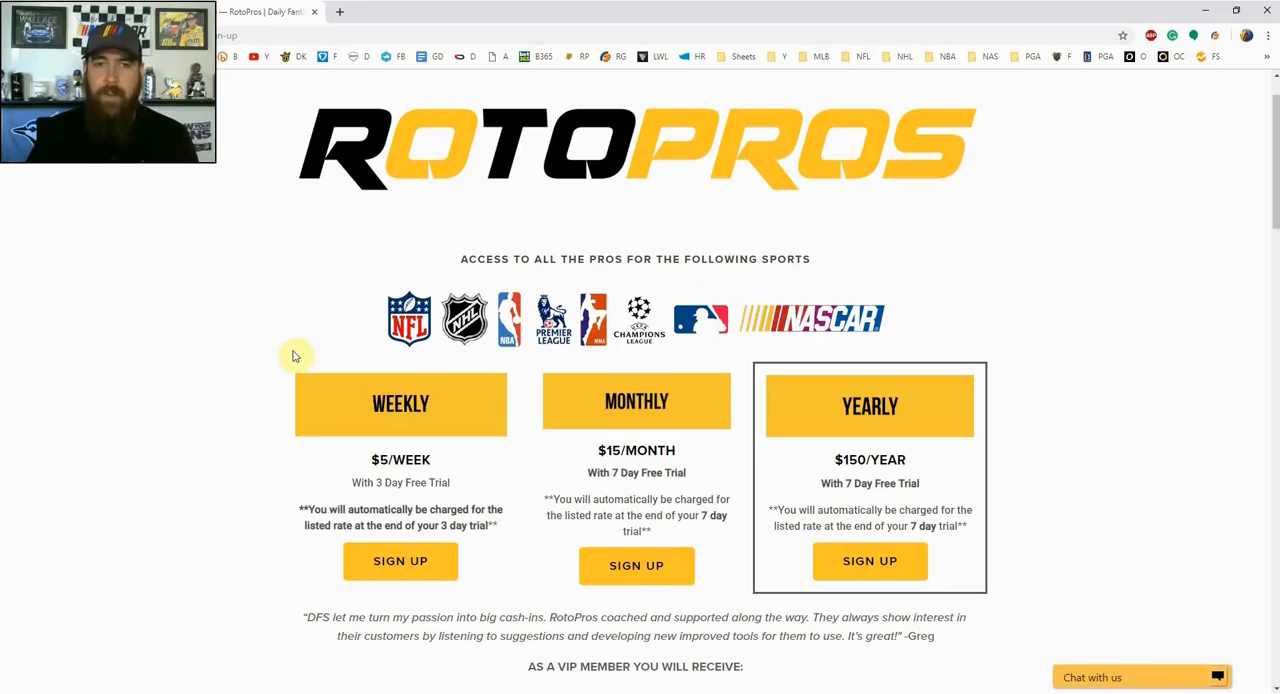
mouse_move(253, 261)
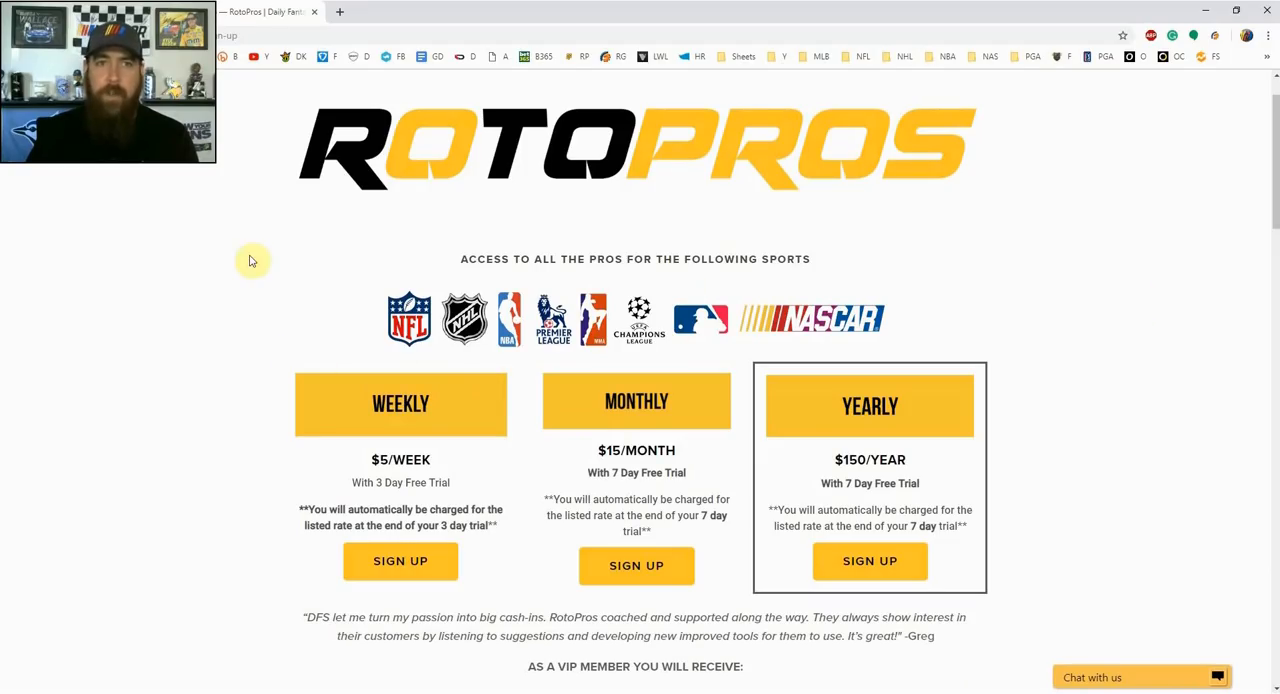
mouse_move(260, 264)
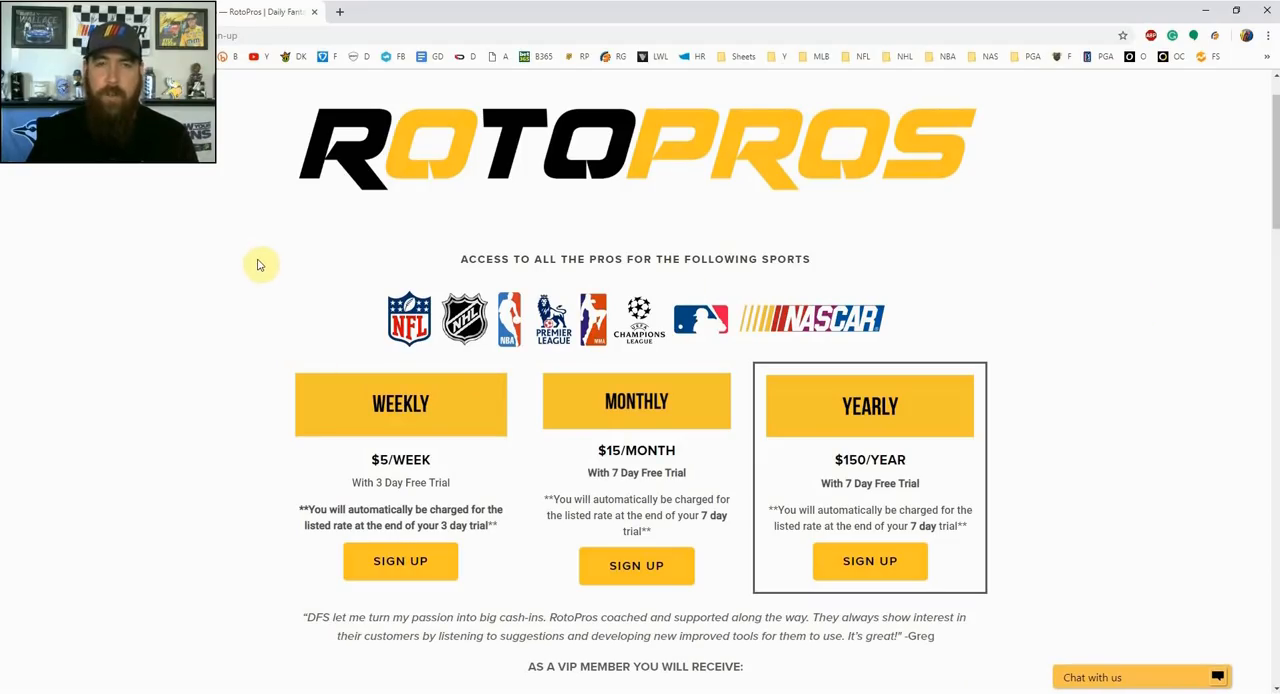
mouse_move(280, 258)
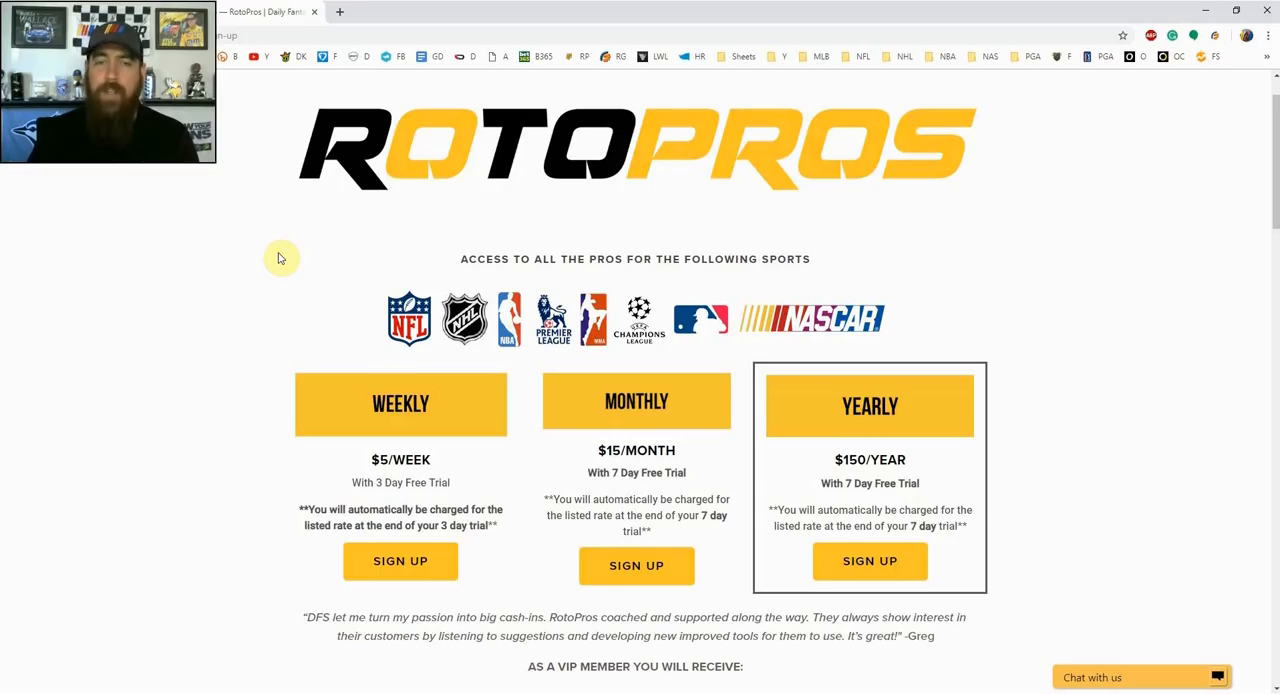
mouse_move(310, 236)
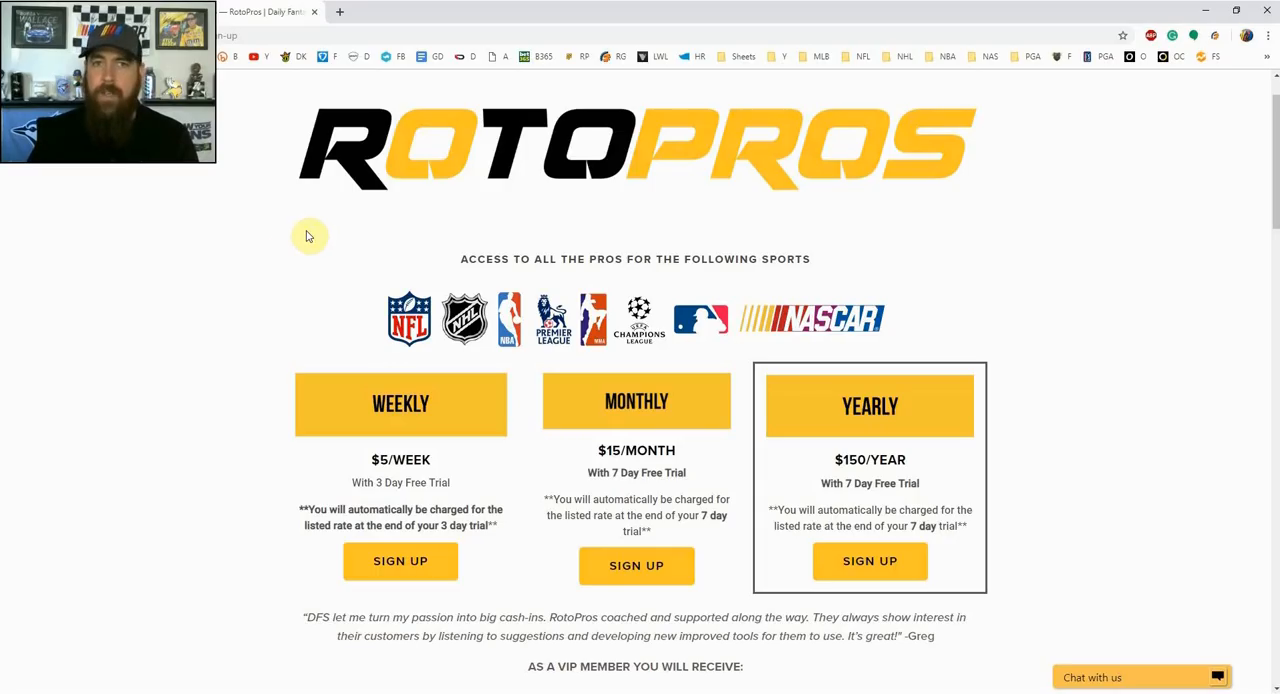
mouse_move(255, 134)
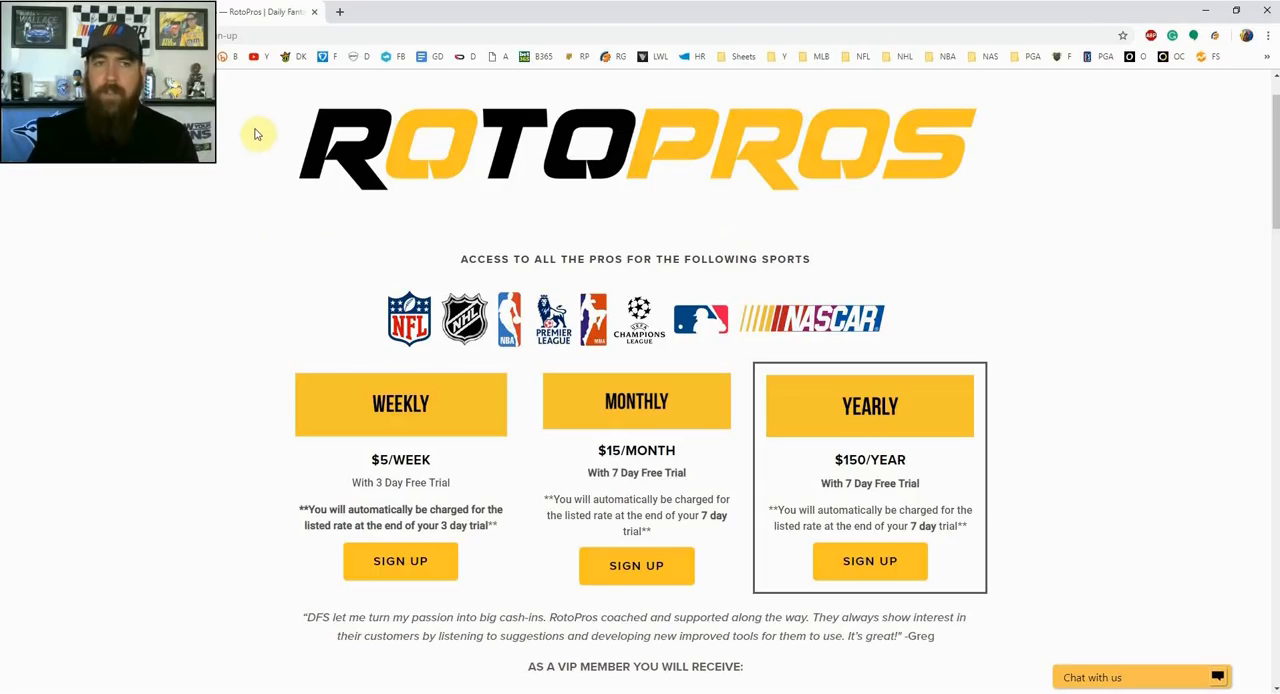
mouse_move(257, 133)
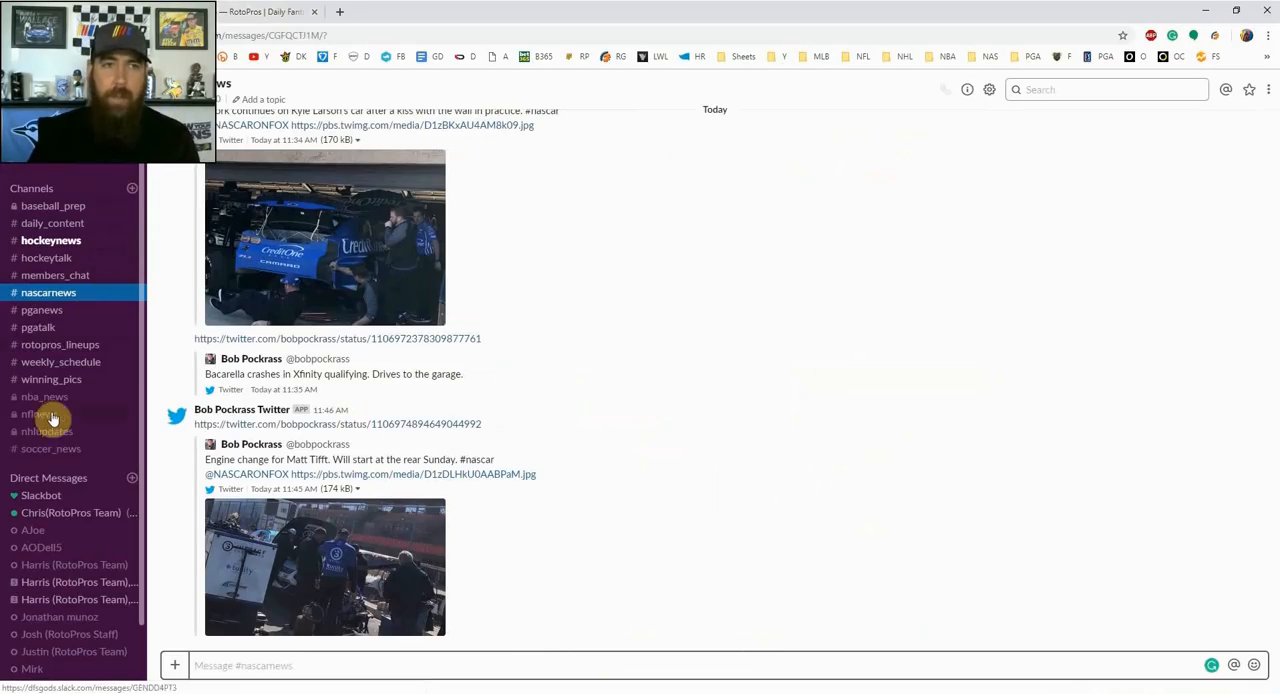
mouse_move(260, 370)
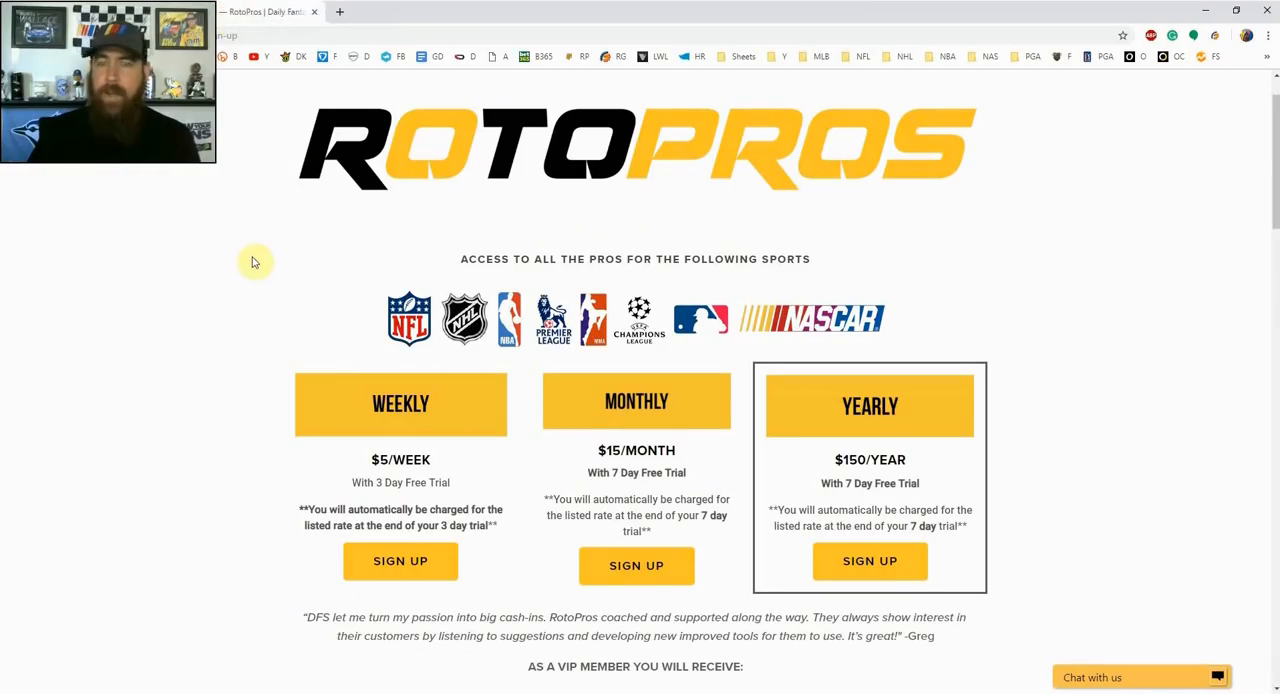
mouse_move(217, 231)
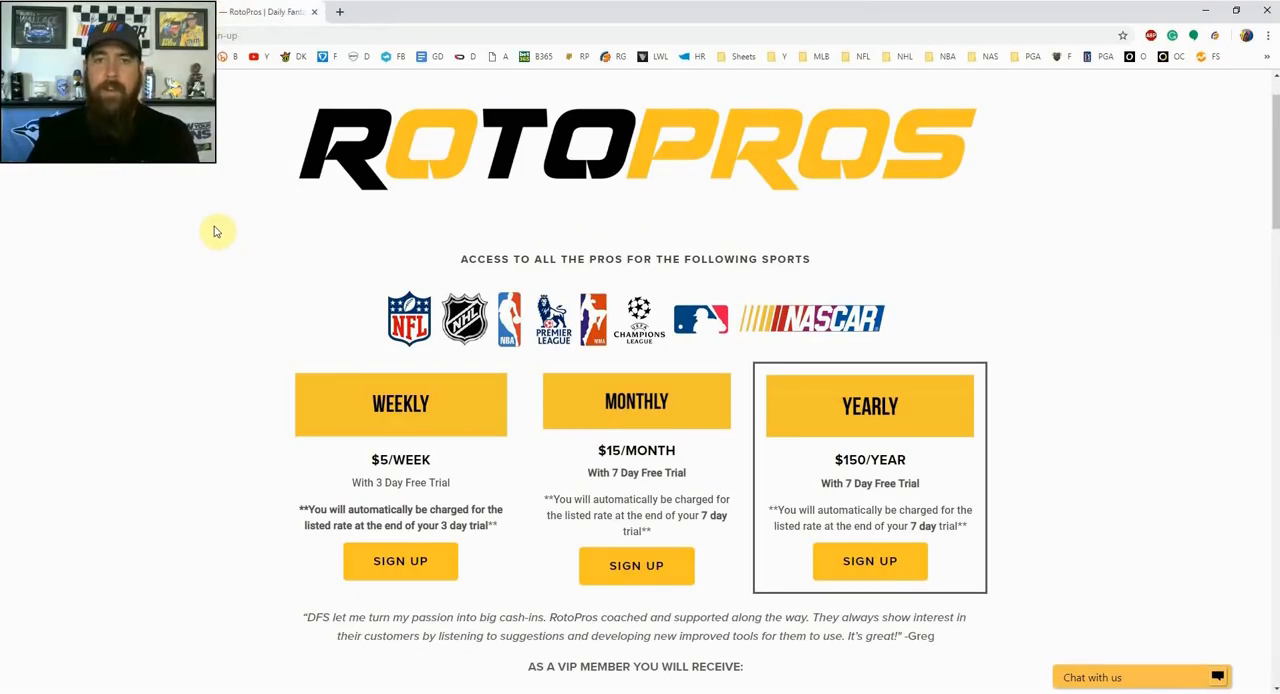
mouse_move(1033, 180)
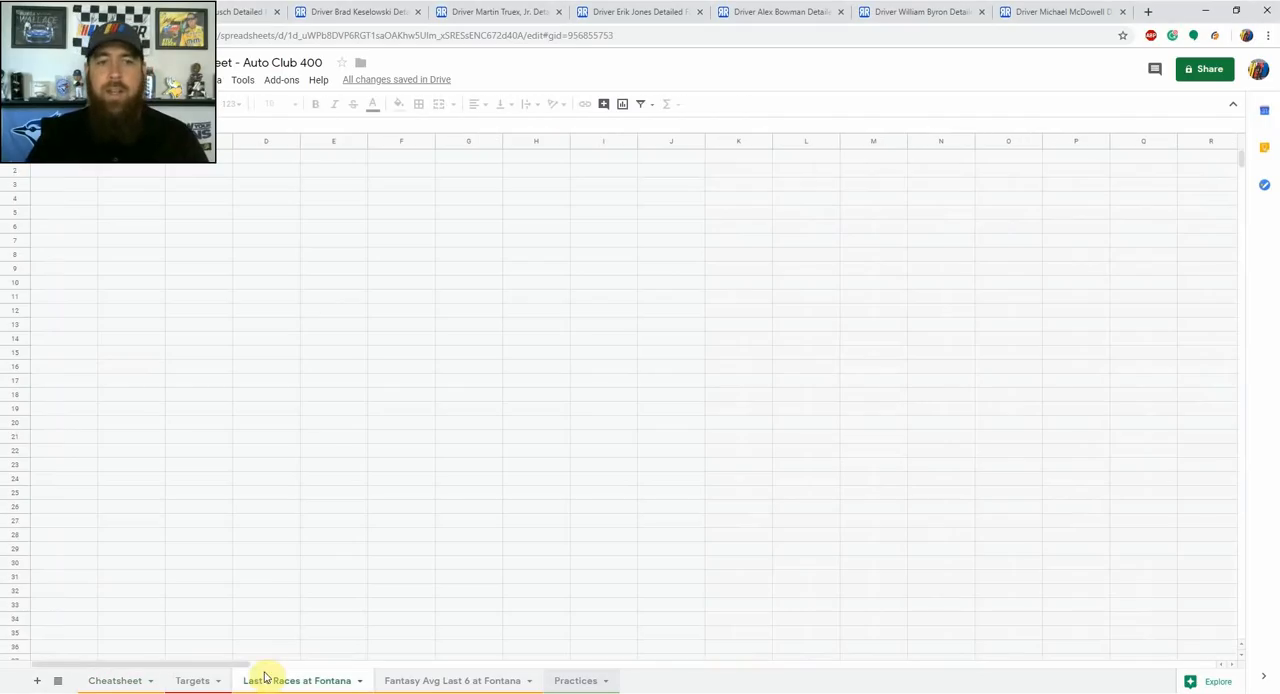
Step: Review the Last 6 Races at Fontana tab's driver results, DraftKings and FanDuel scoring and summary counts
left_click(290, 681)
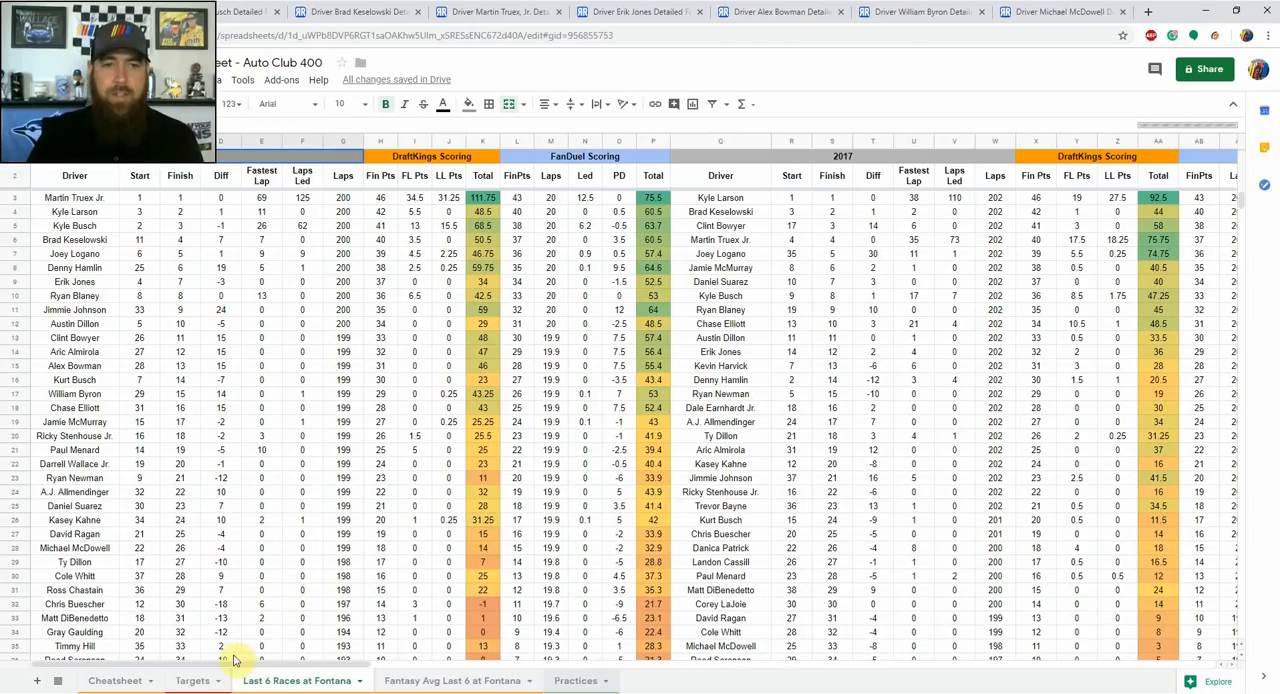
scroll("down", 3)
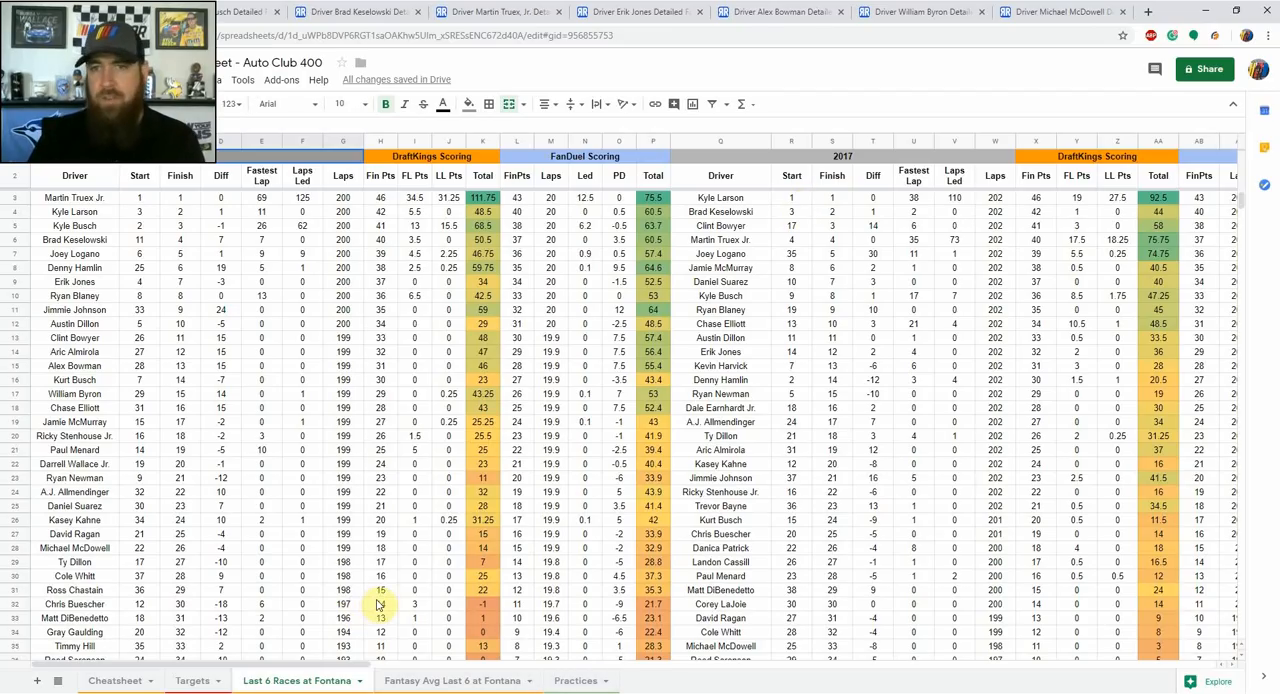
scroll("down", 3)
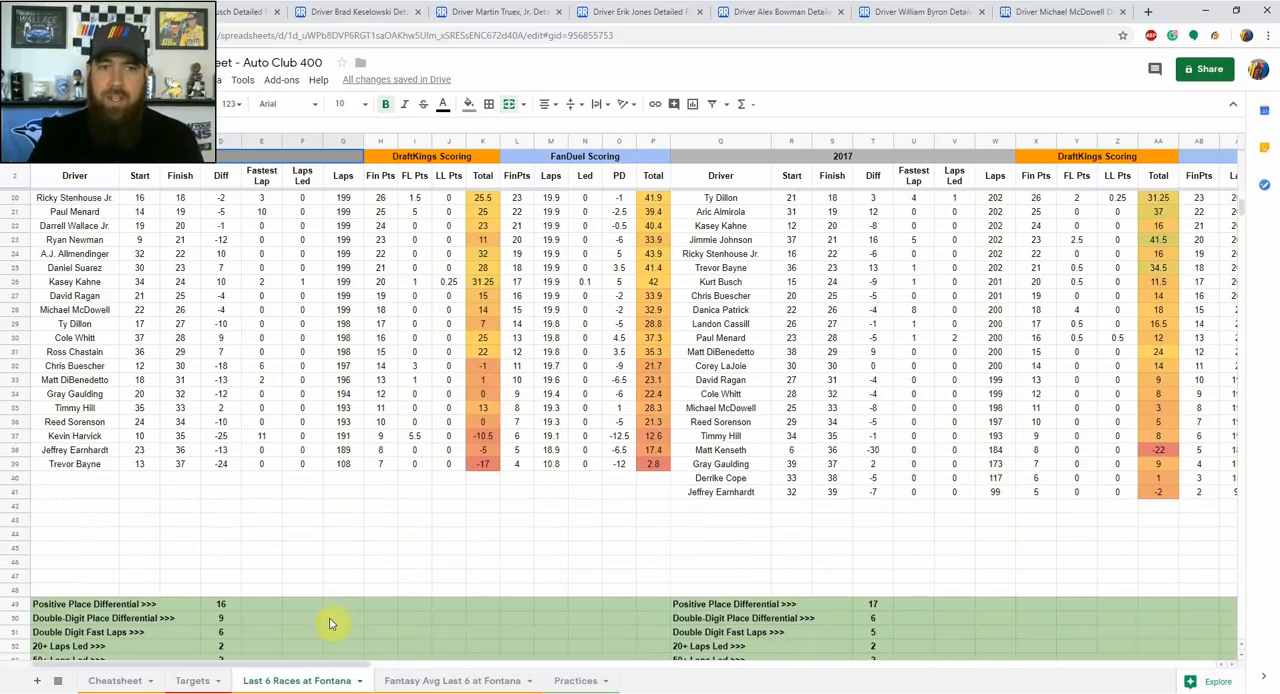
scroll("down", 3)
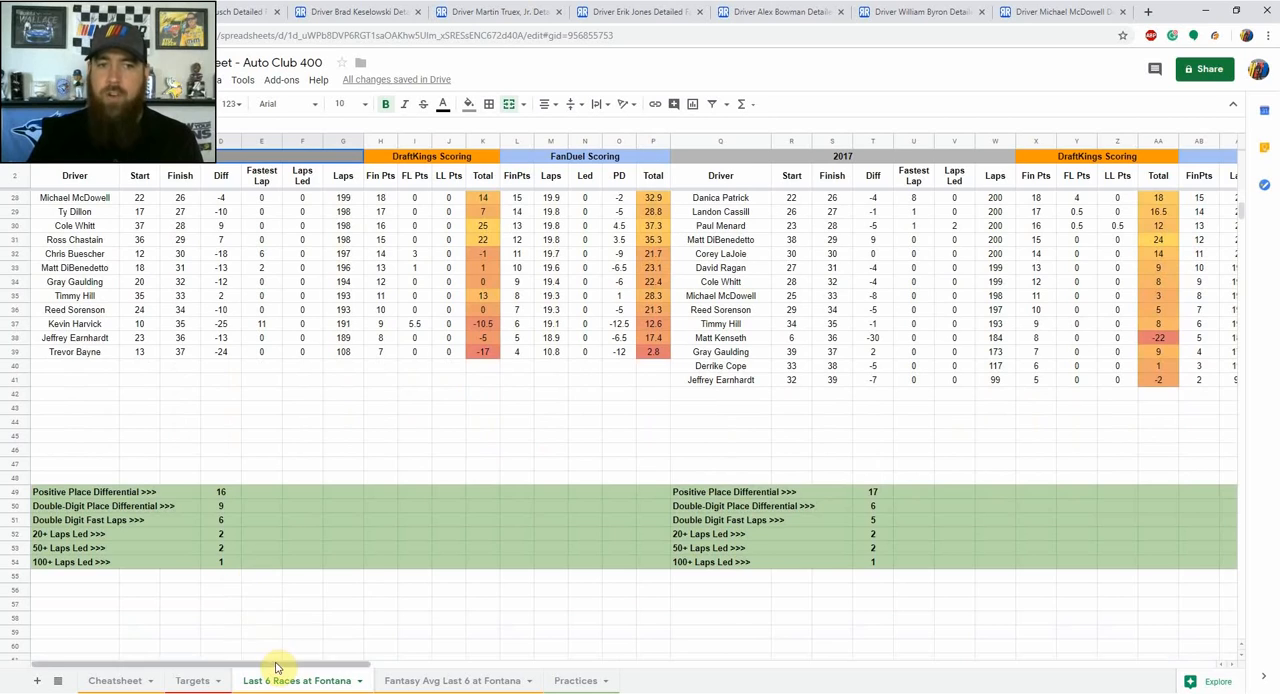
scroll("right", 3)
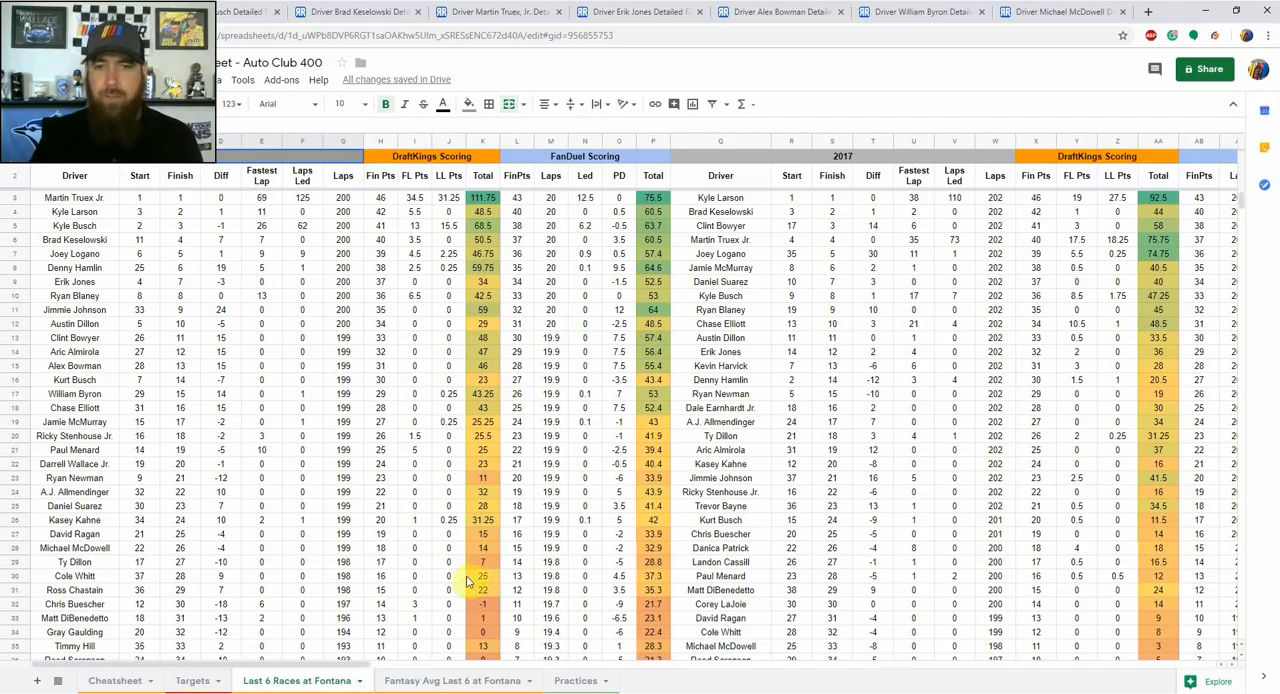
mouse_move(467, 581)
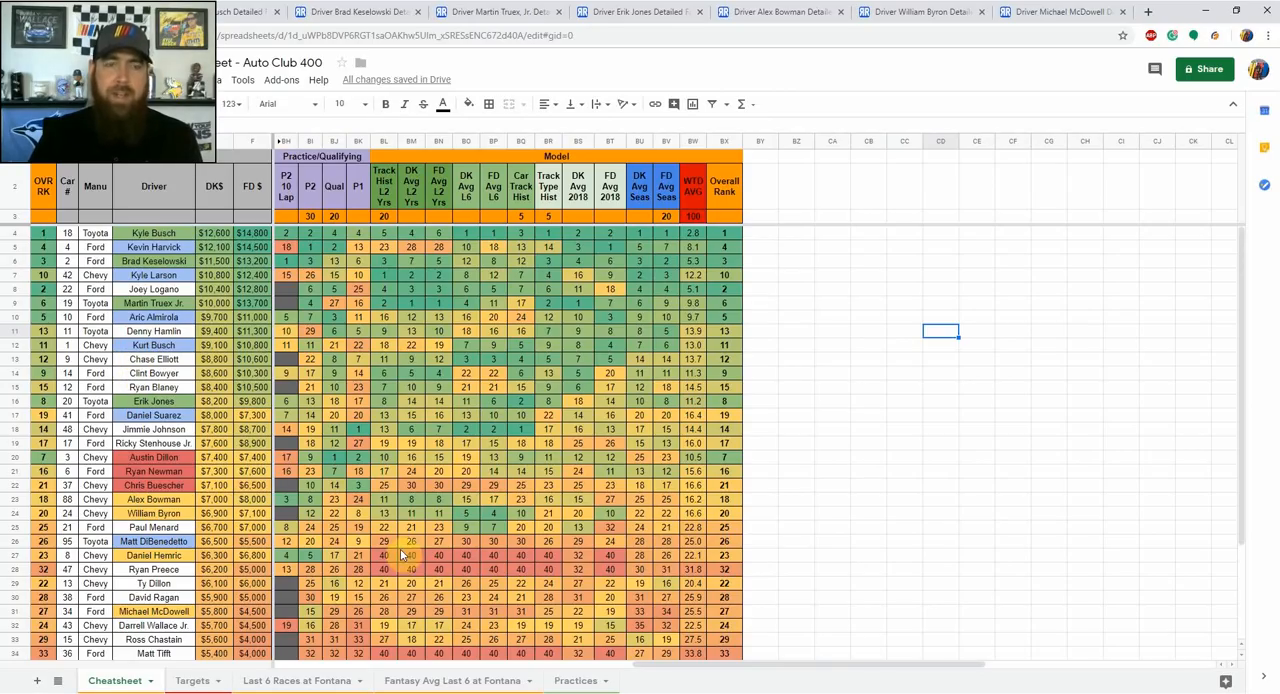
mouse_move(501, 341)
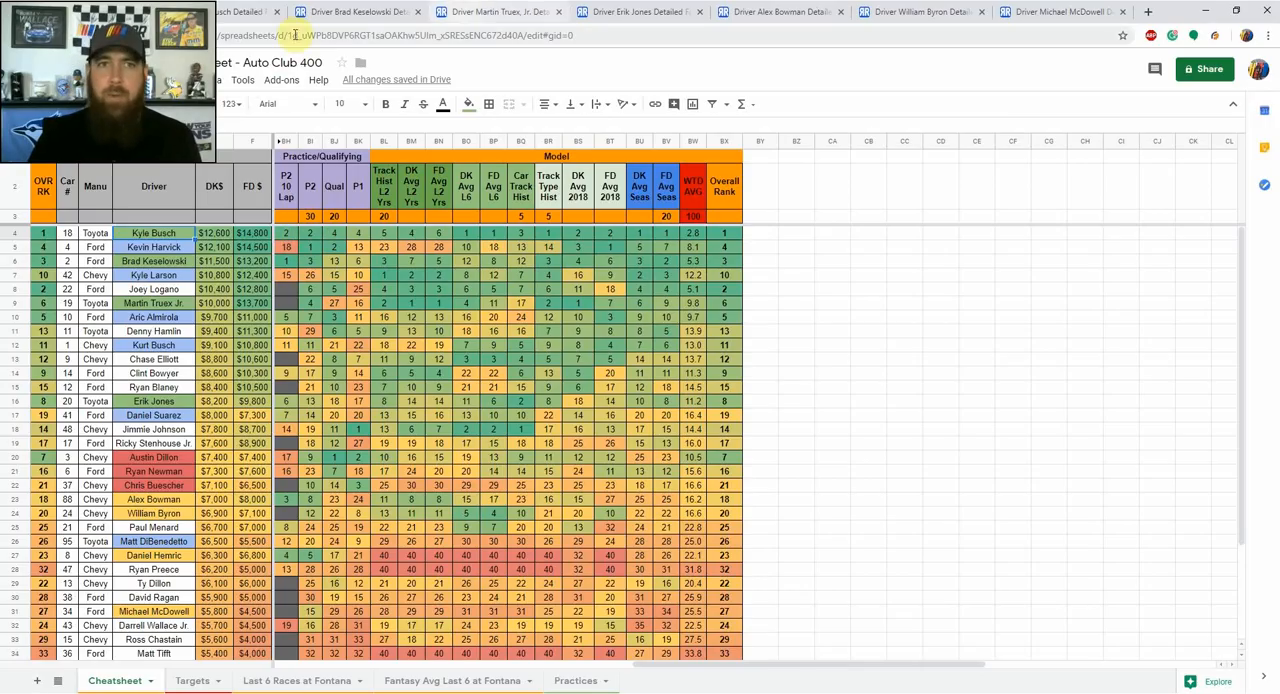
Step: Check Brad Keselowski's Auto Club Speedway history, then return to the Cheatsheet tab
left_click(240, 16)
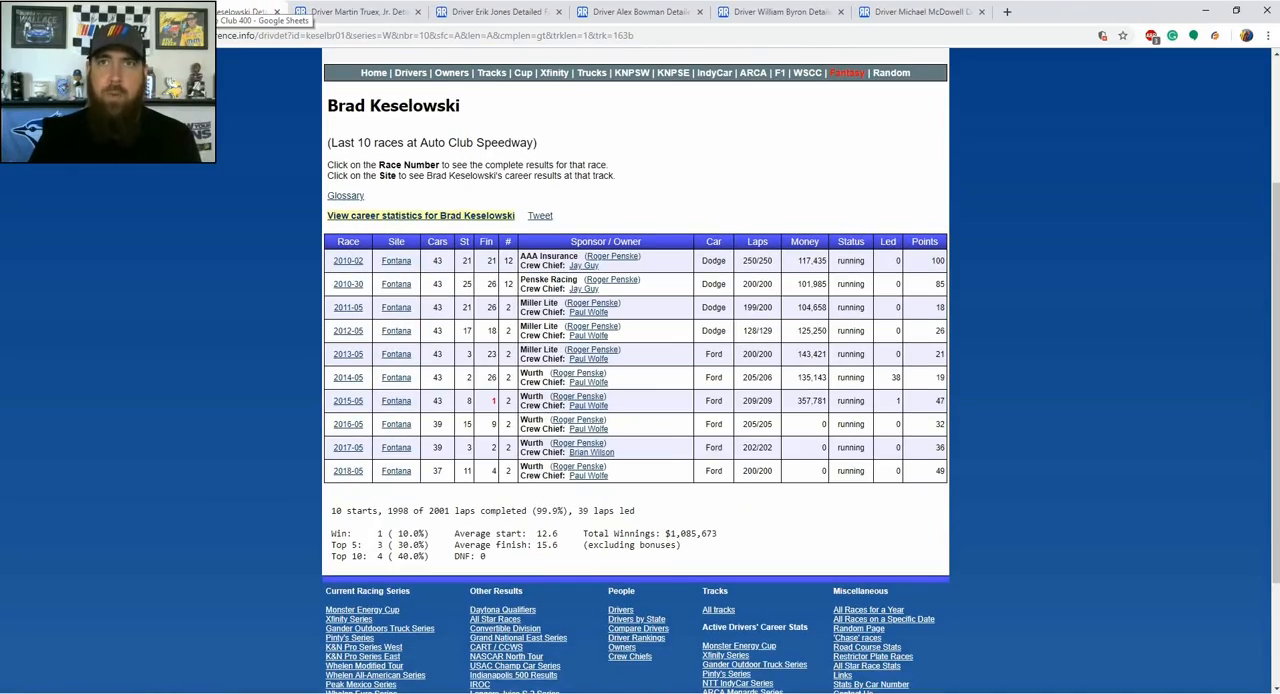
left_click(255, 16)
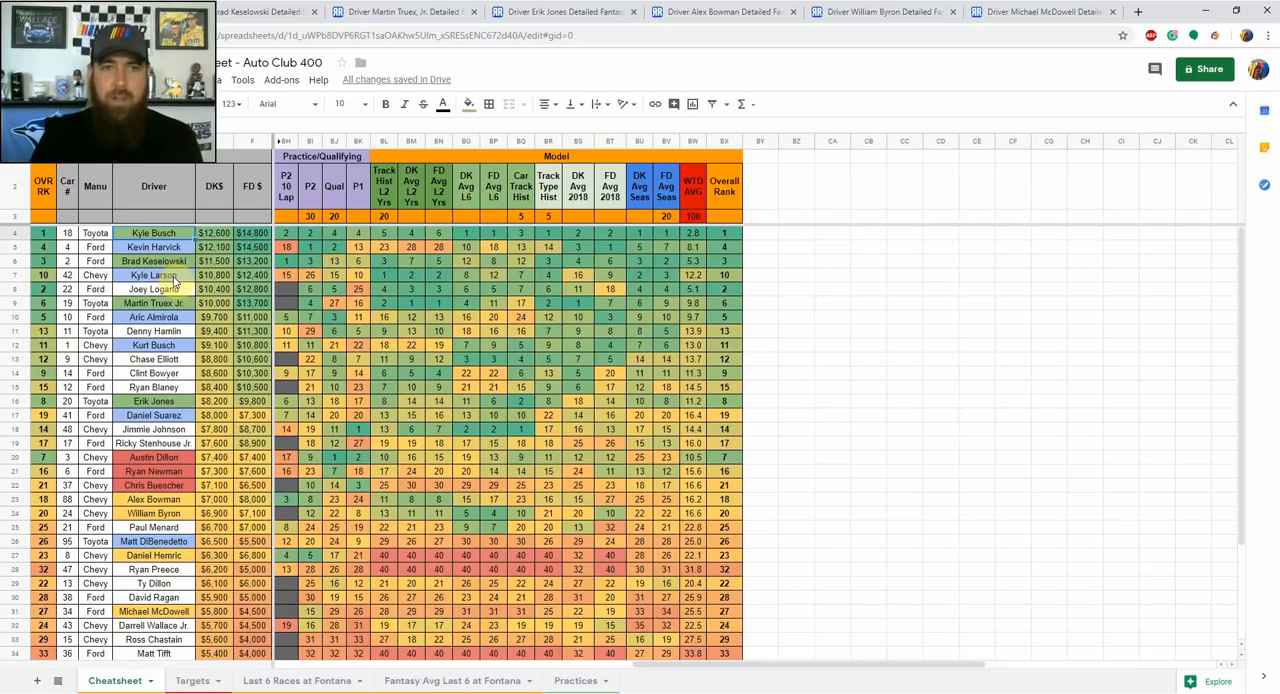
mouse_move(411, 278)
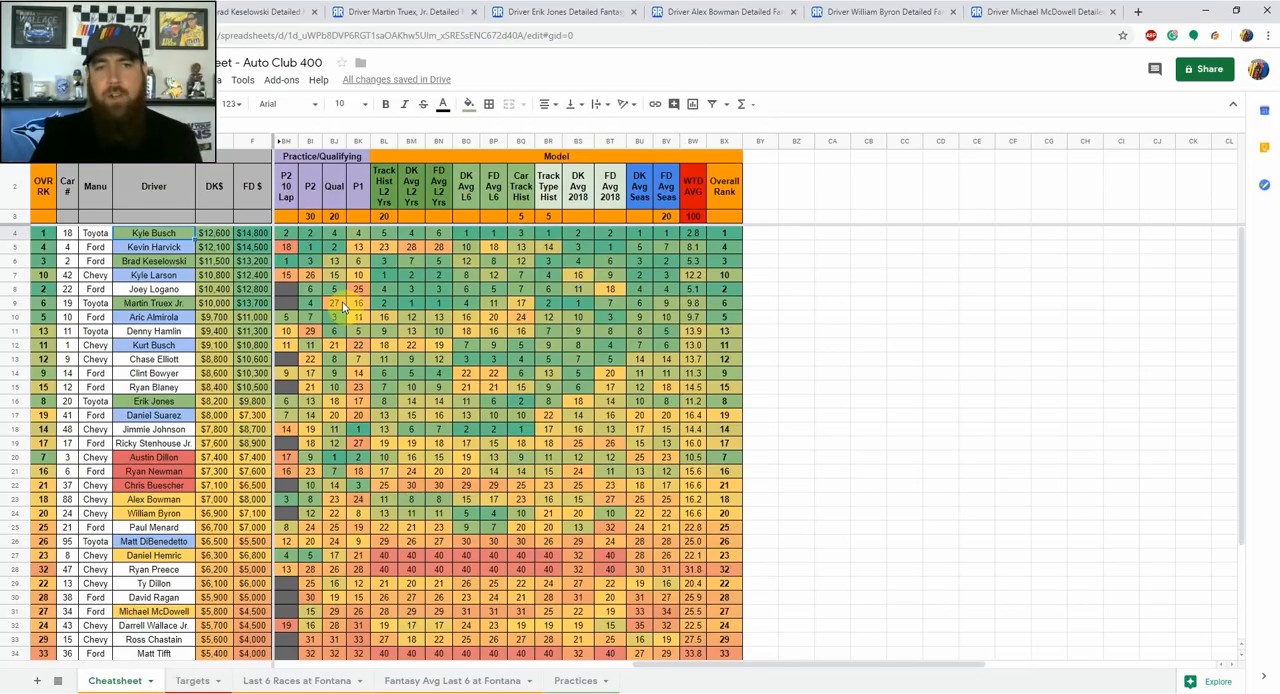
mouse_move(357, 303)
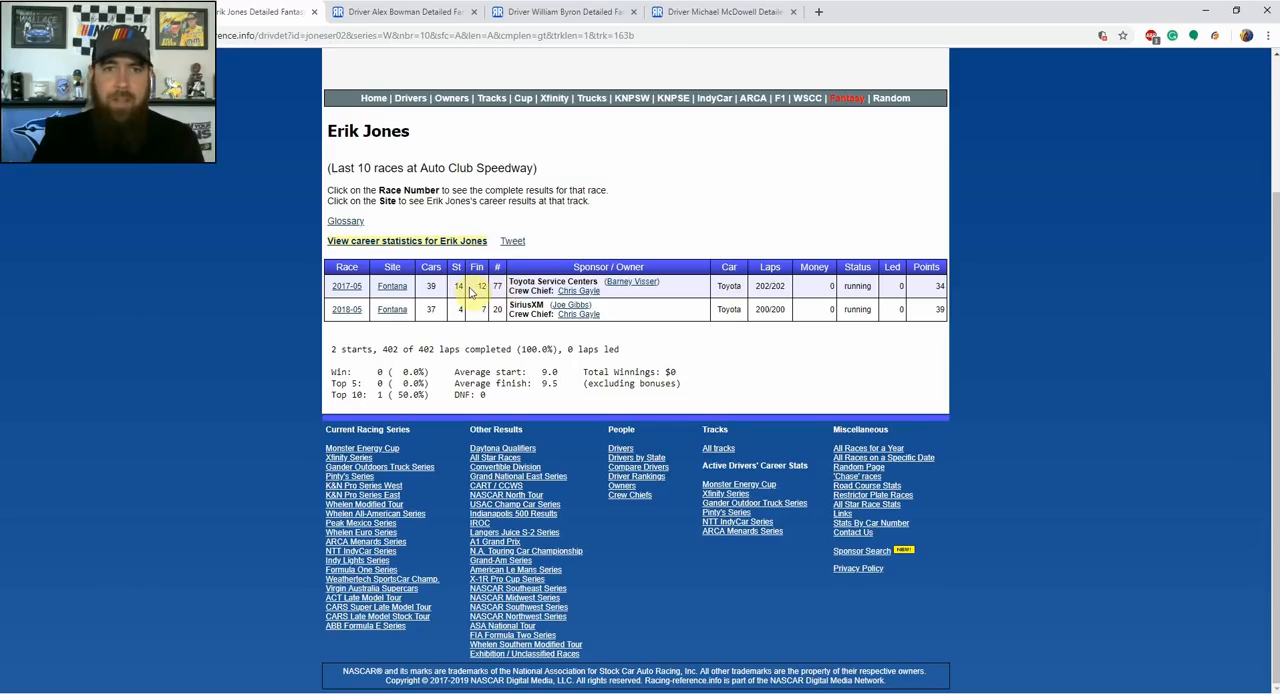
mouse_move(509, 335)
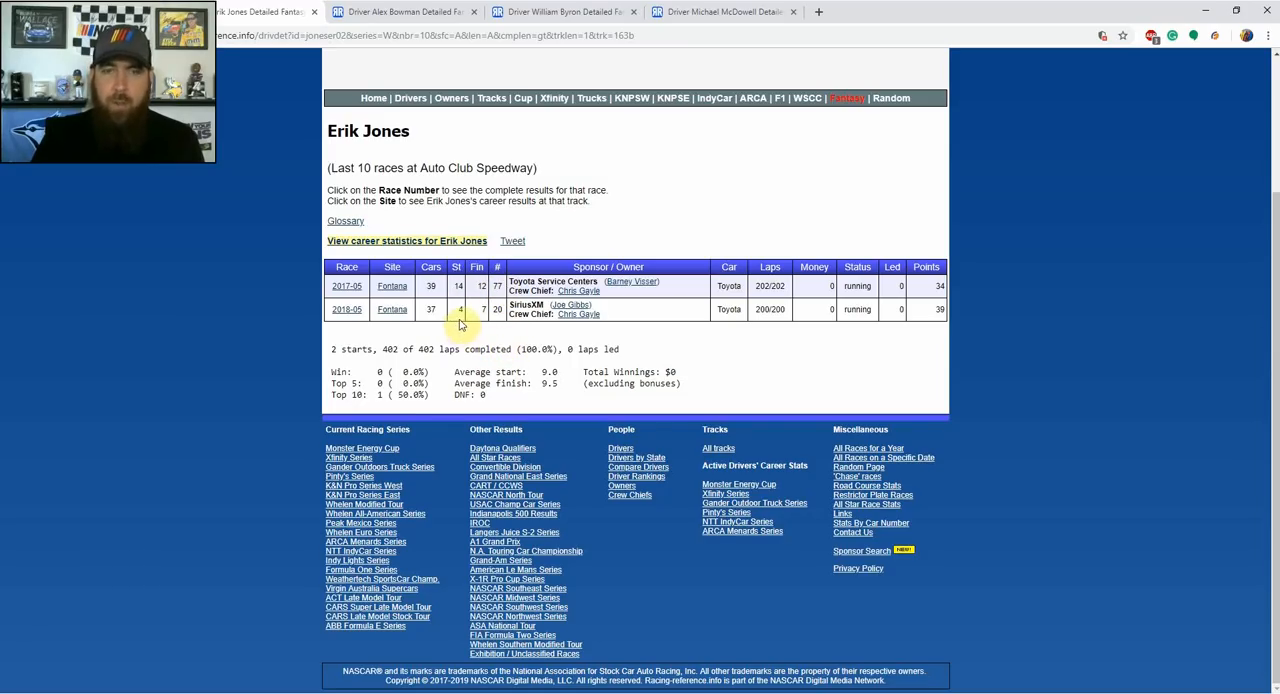
mouse_move(477, 311)
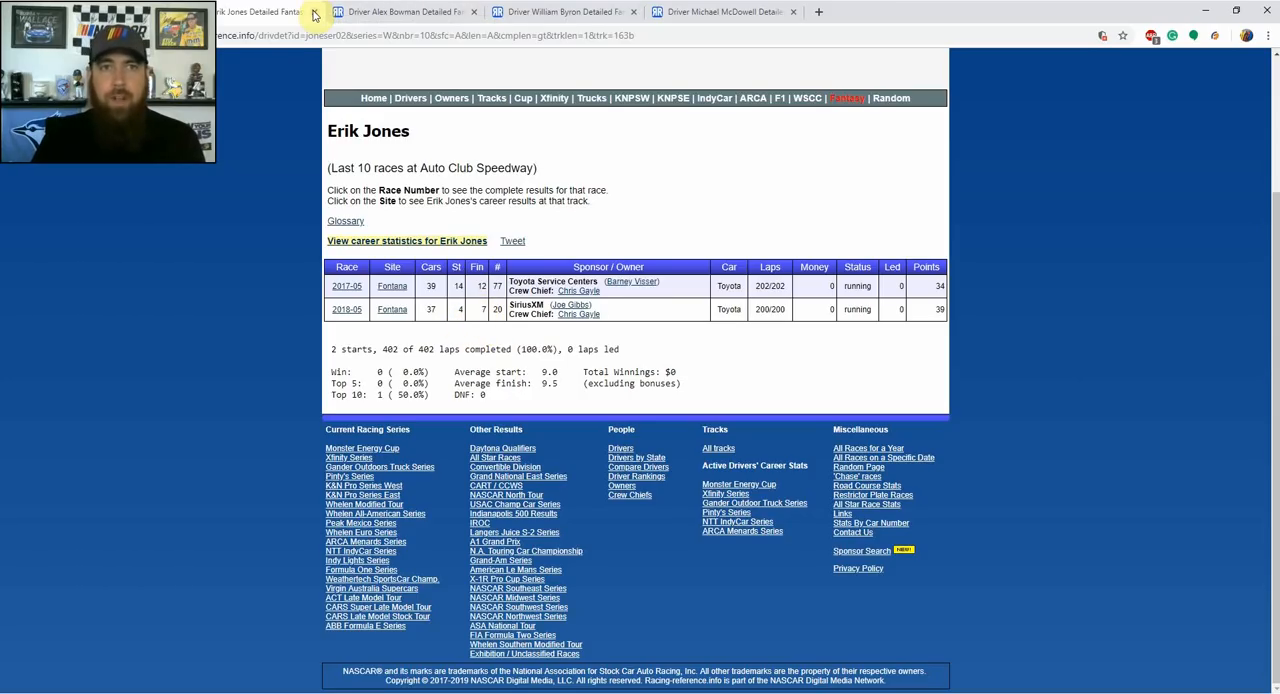
Step: Close Erik Jones's track-history page so Alex Bowman's Fontana results show
left_click(320, 11)
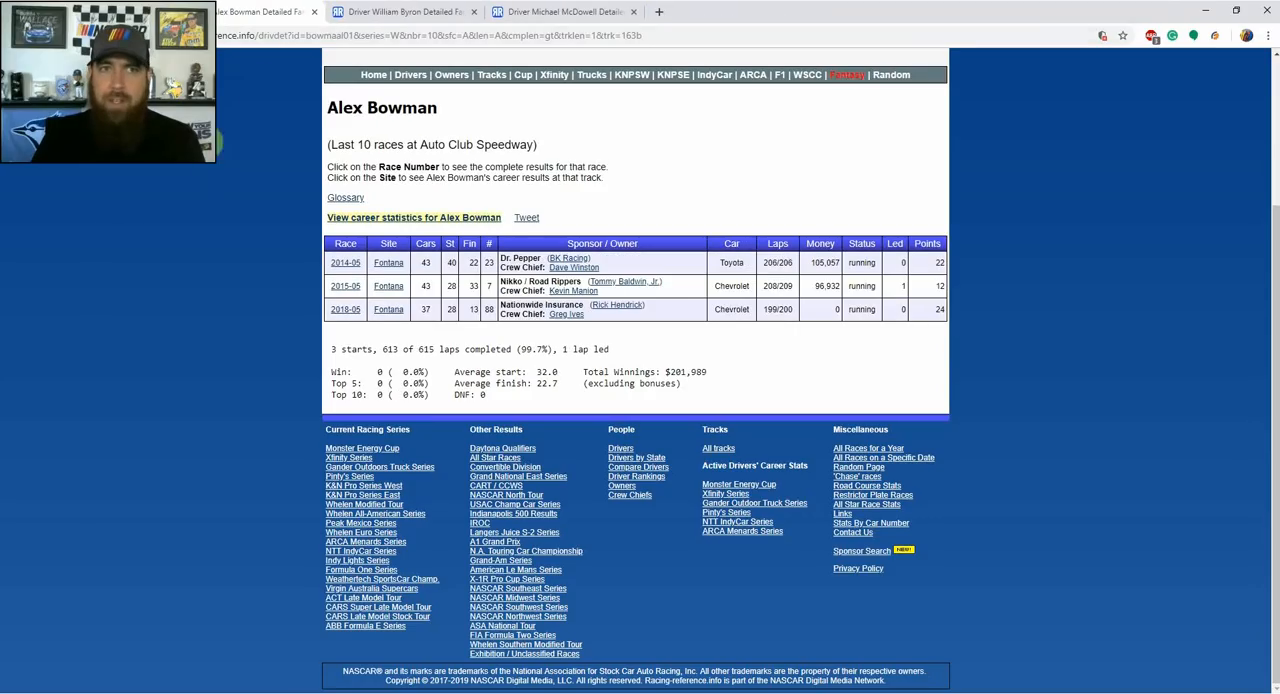
Step: Return to the Cheatsheet of driver practice and model rankings in Google Sheets
left_click(255, 20)
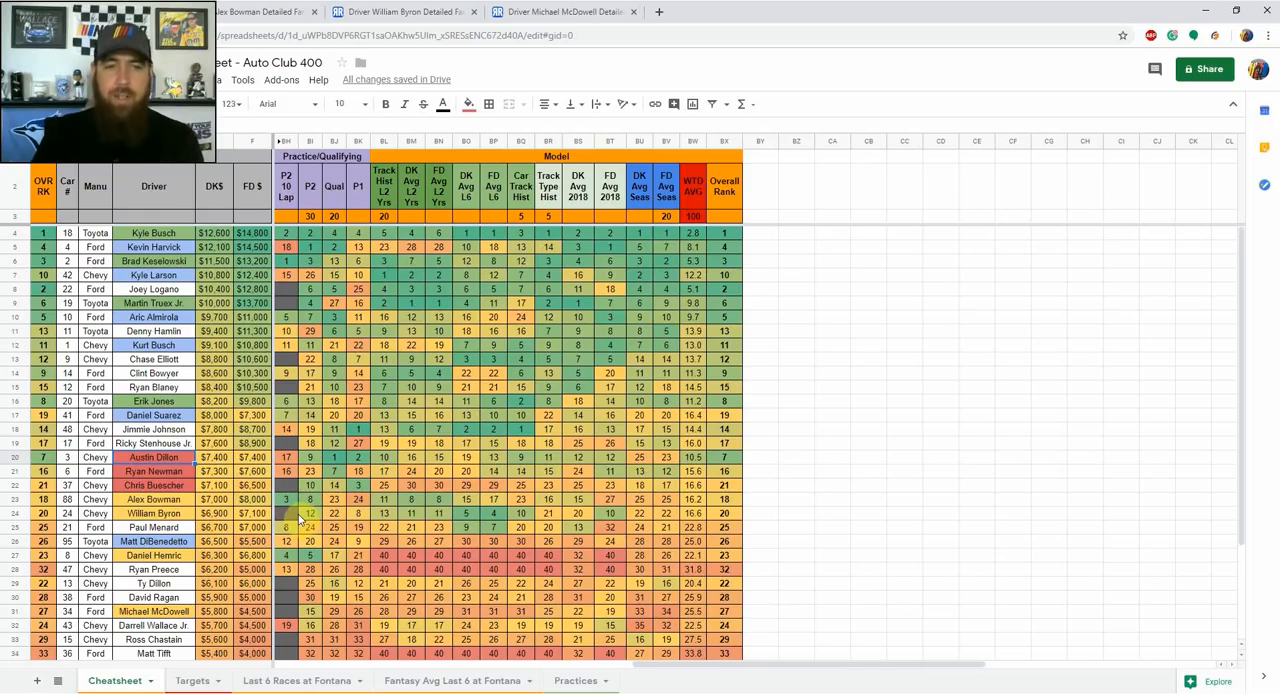
Step: Bring up Alex Bowman's three Auto Club Speedway starts and averages on Racing-Reference
left_click(260, 15)
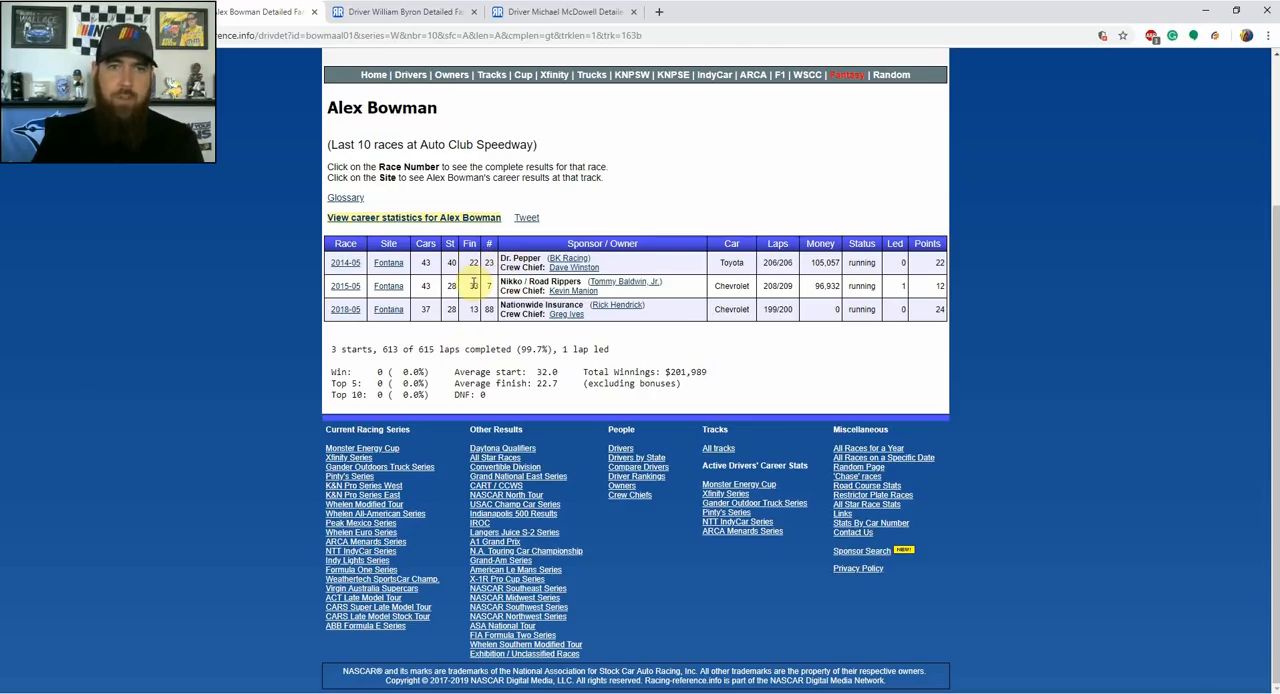
mouse_move(487, 343)
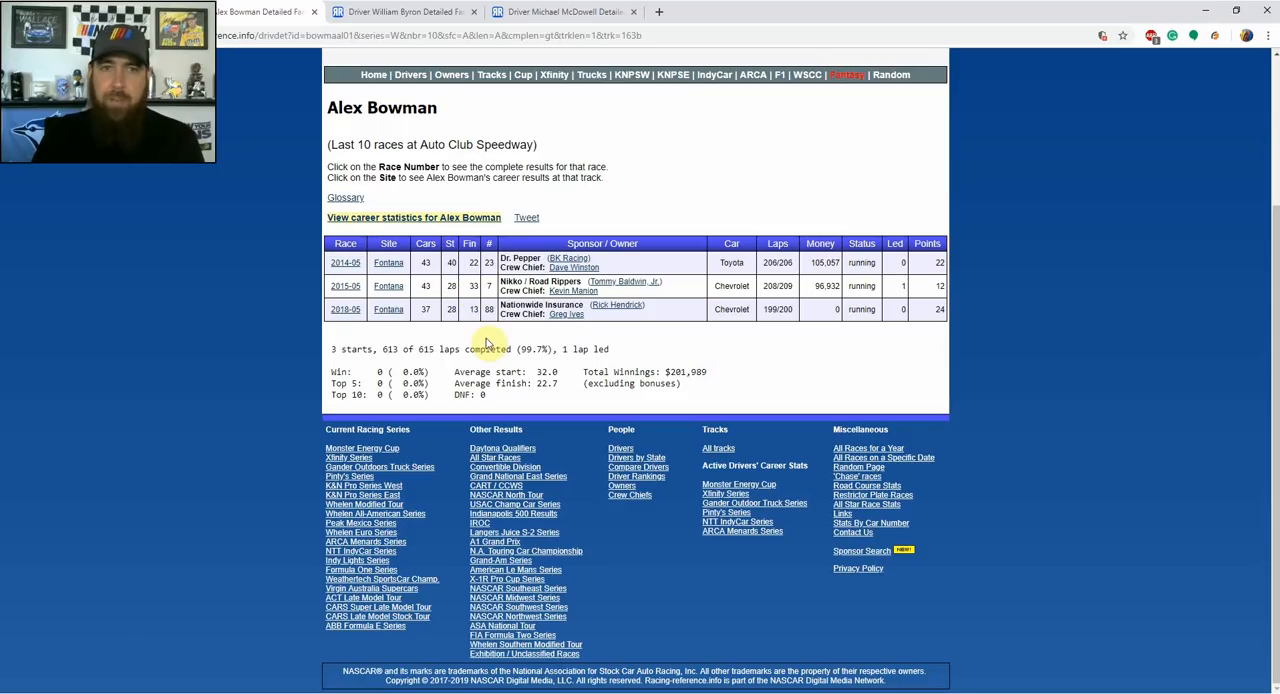
mouse_move(482, 333)
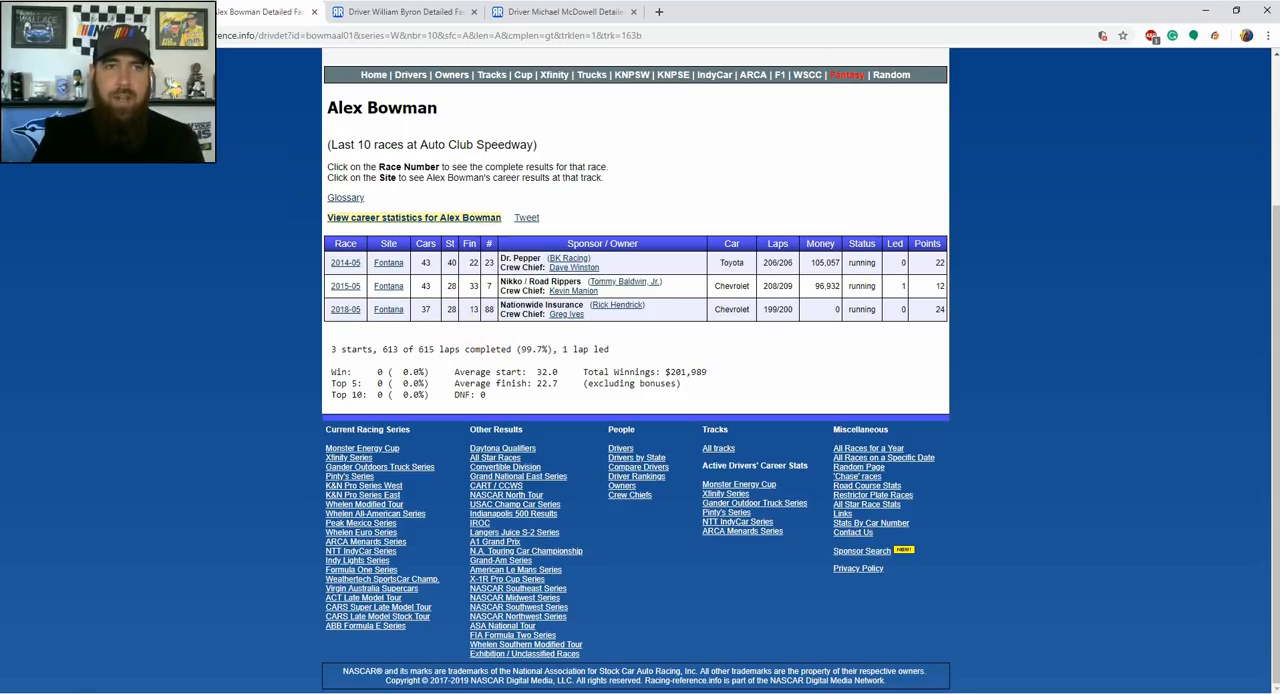
left_click(270, 10)
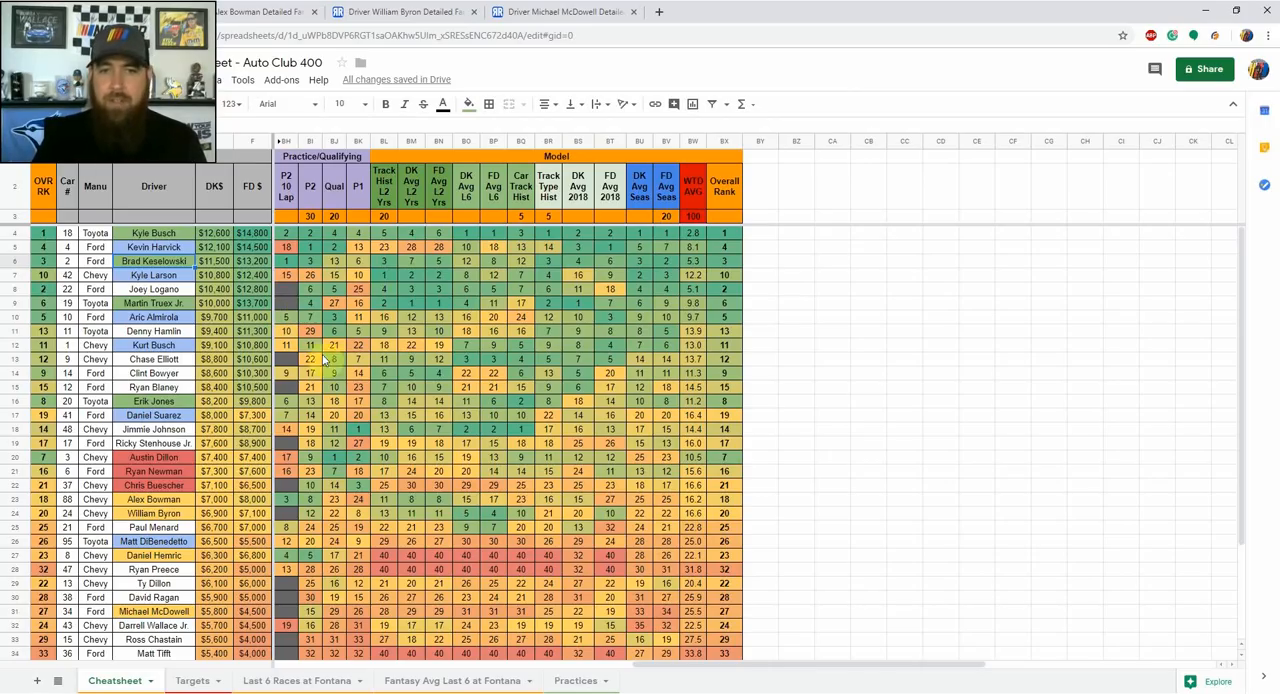
left_click(187, 681)
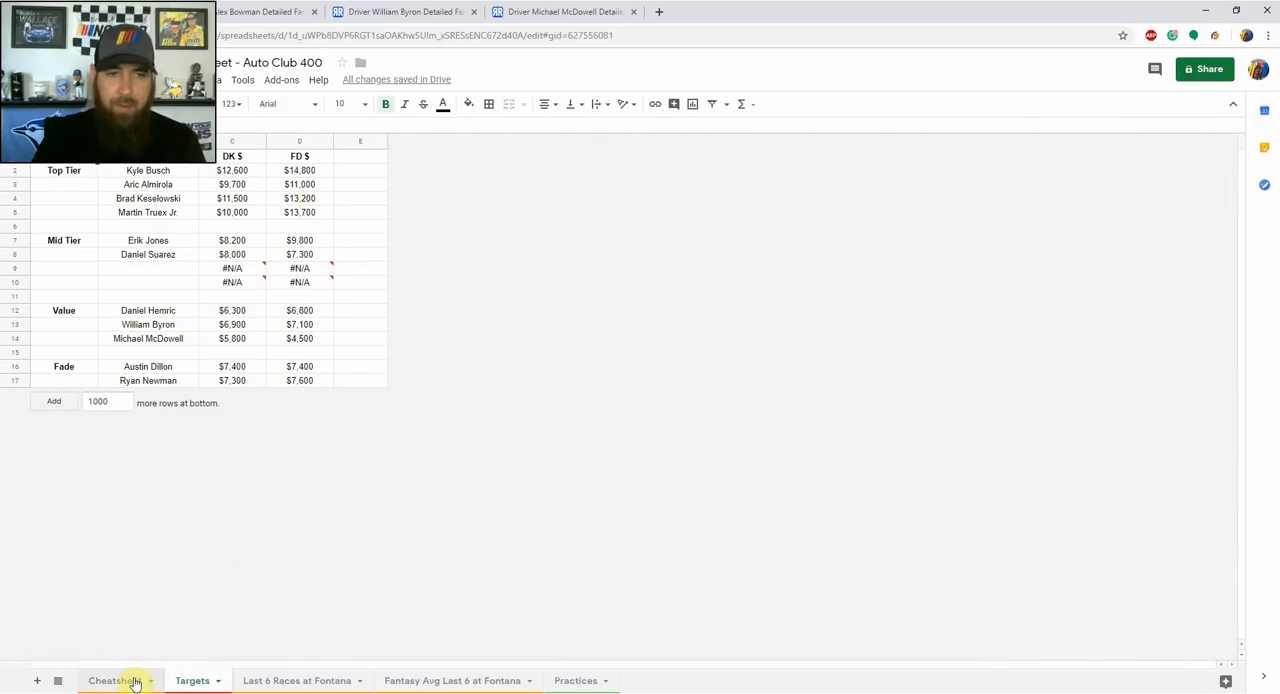
left_click(115, 679)
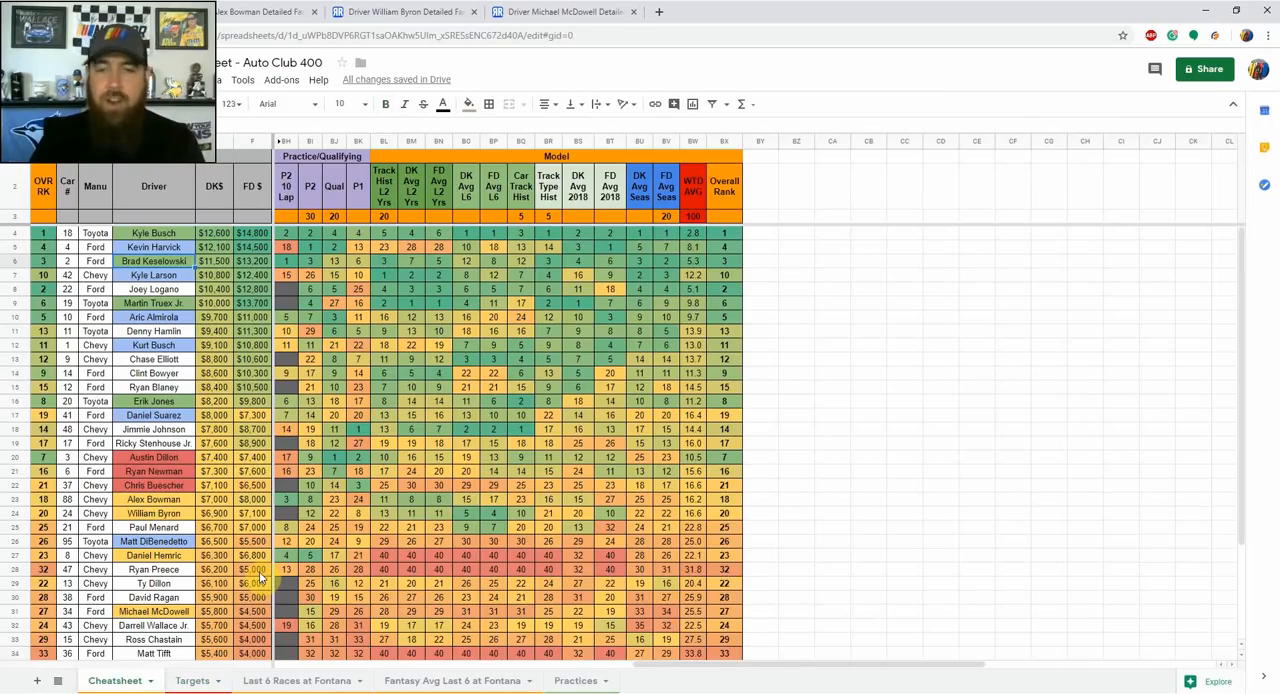